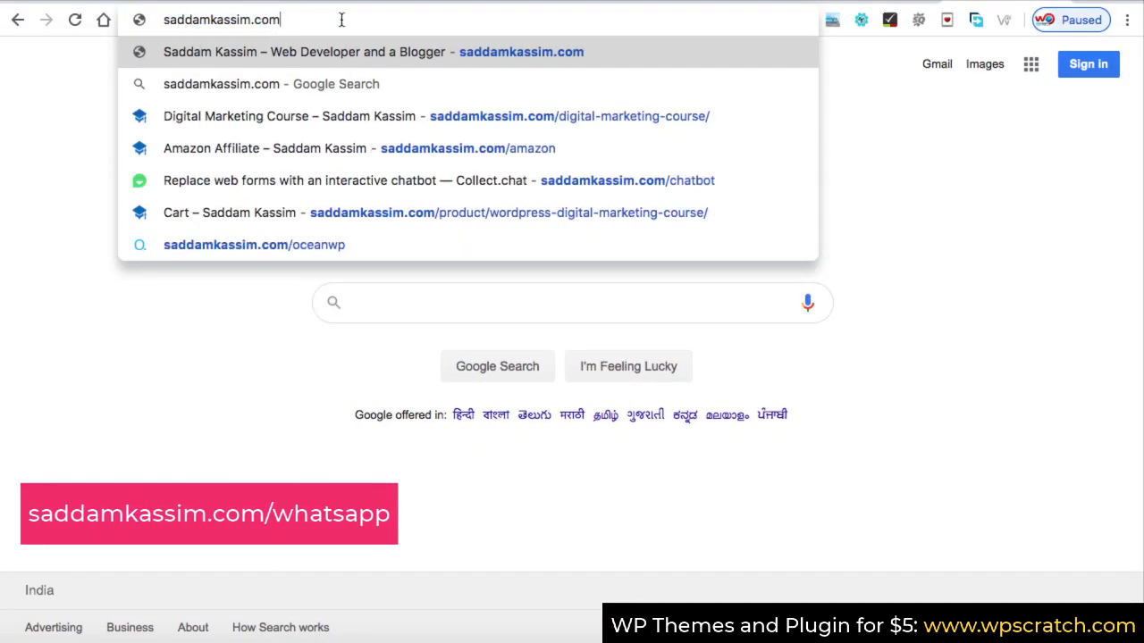
Search for GetButton's WhatsApp button and start the free chat button builder.
type("/what")
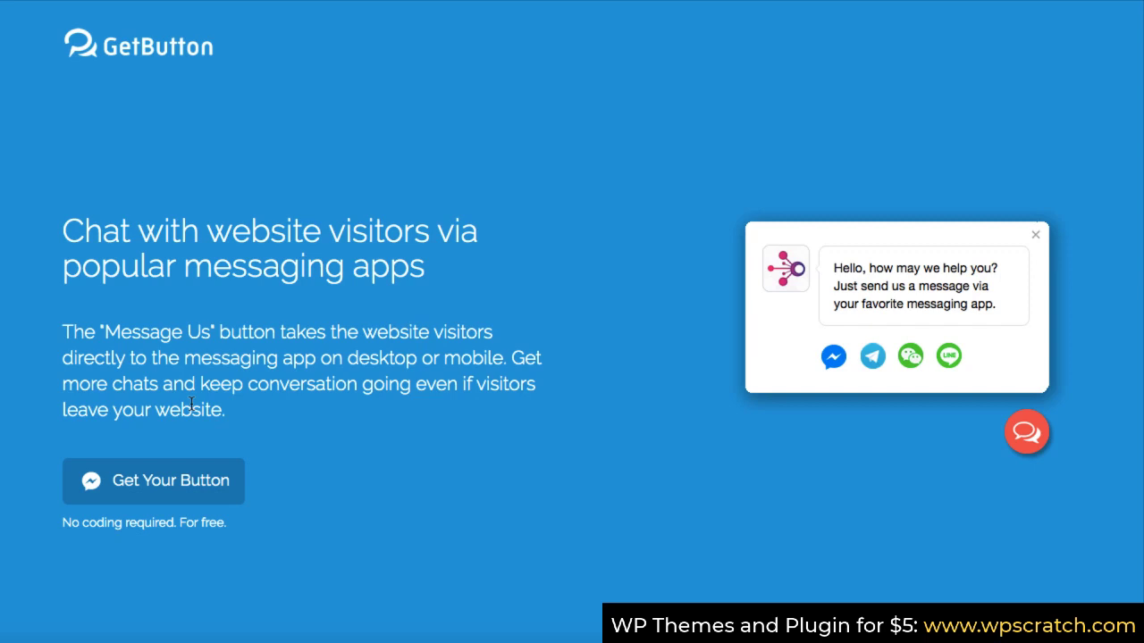
left_click(153, 480)
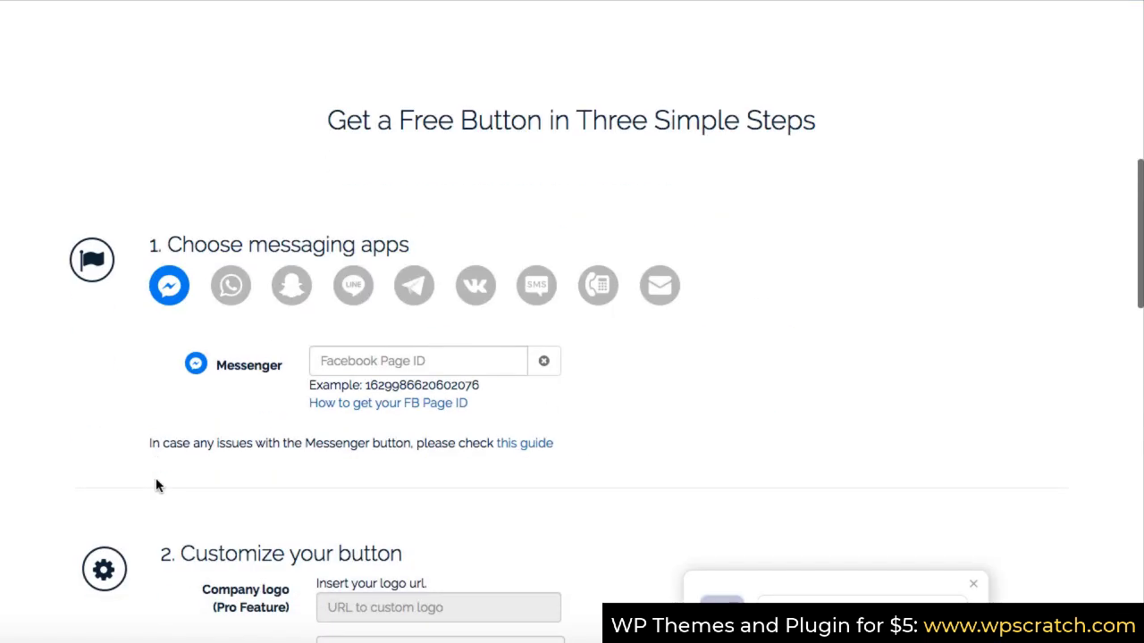
mouse_move(701, 328)
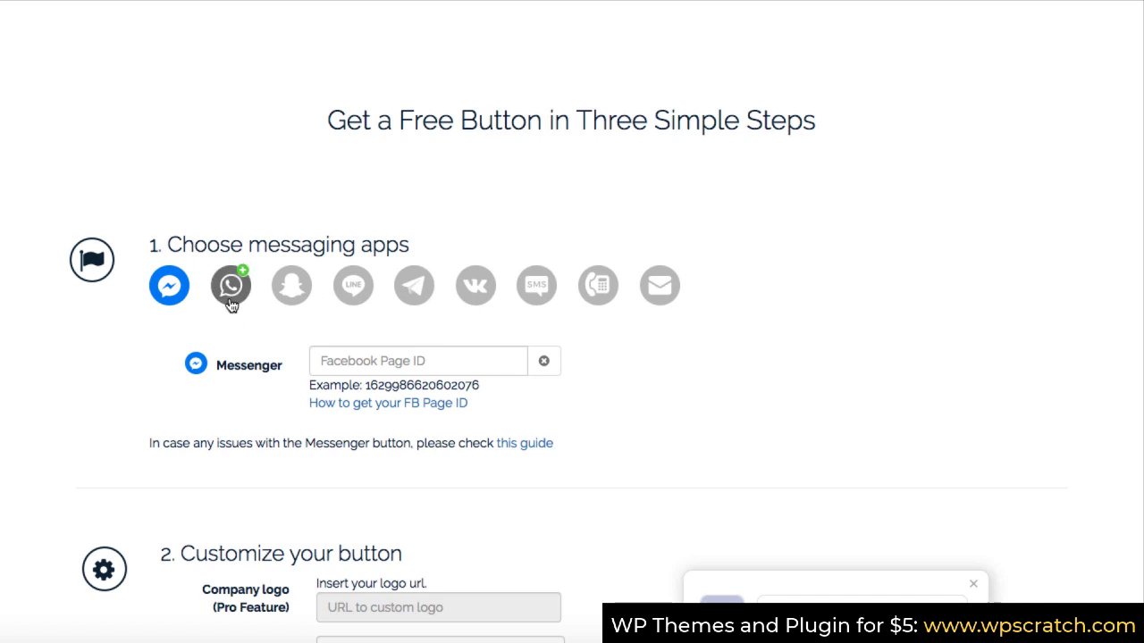
mouse_move(232, 290)
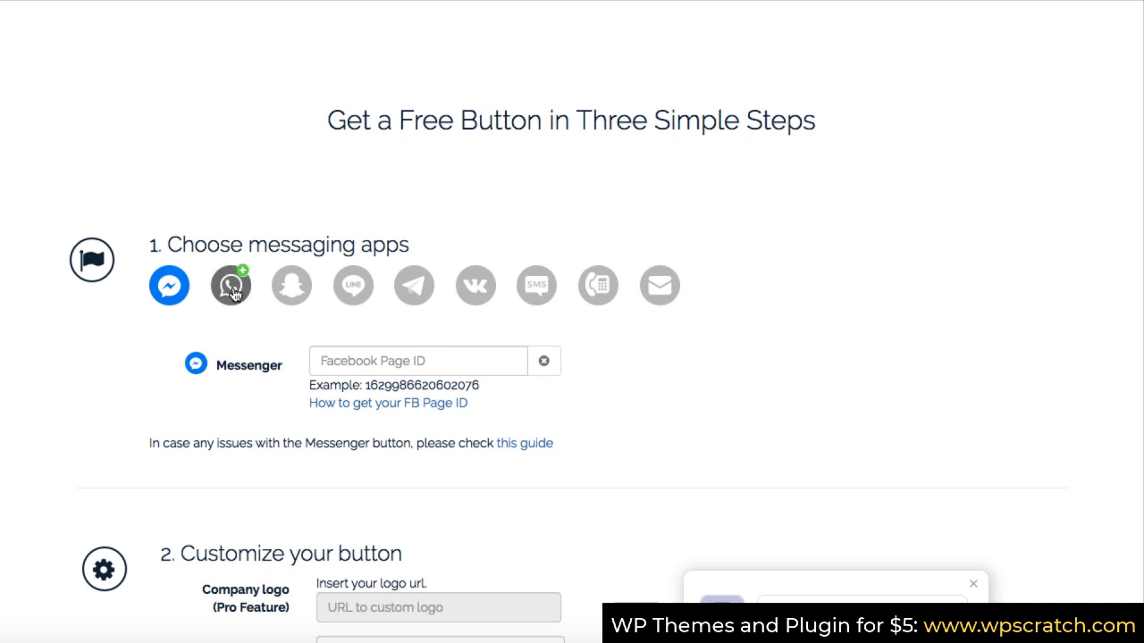
Swap Messenger for WhatsApp and enter a +91 phone number.
left_click(230, 285)
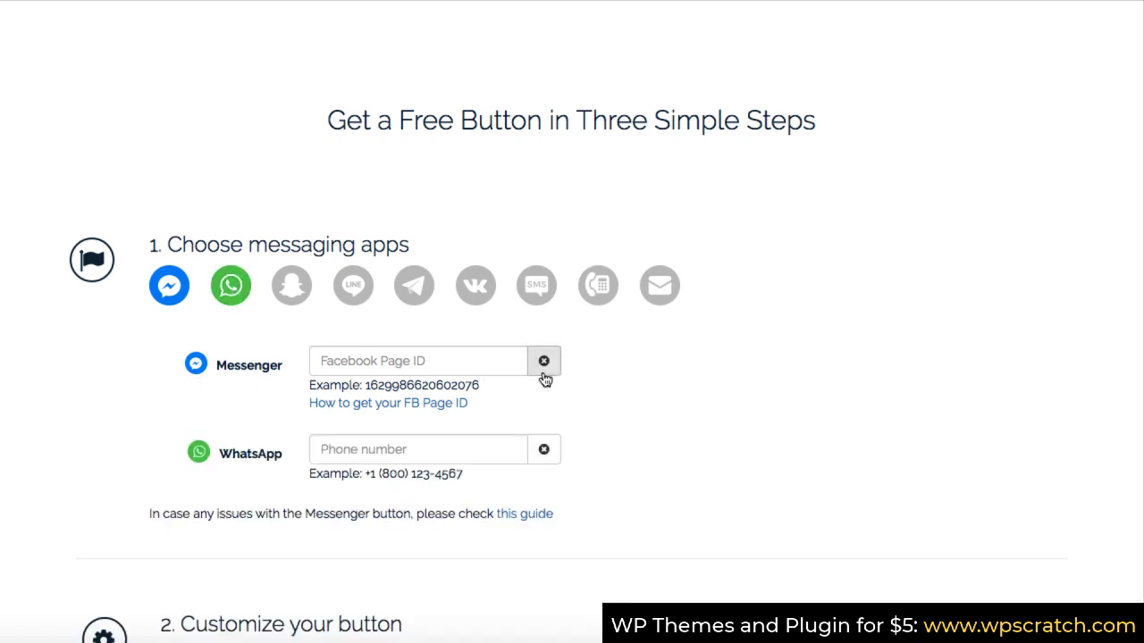
left_click(169, 286)
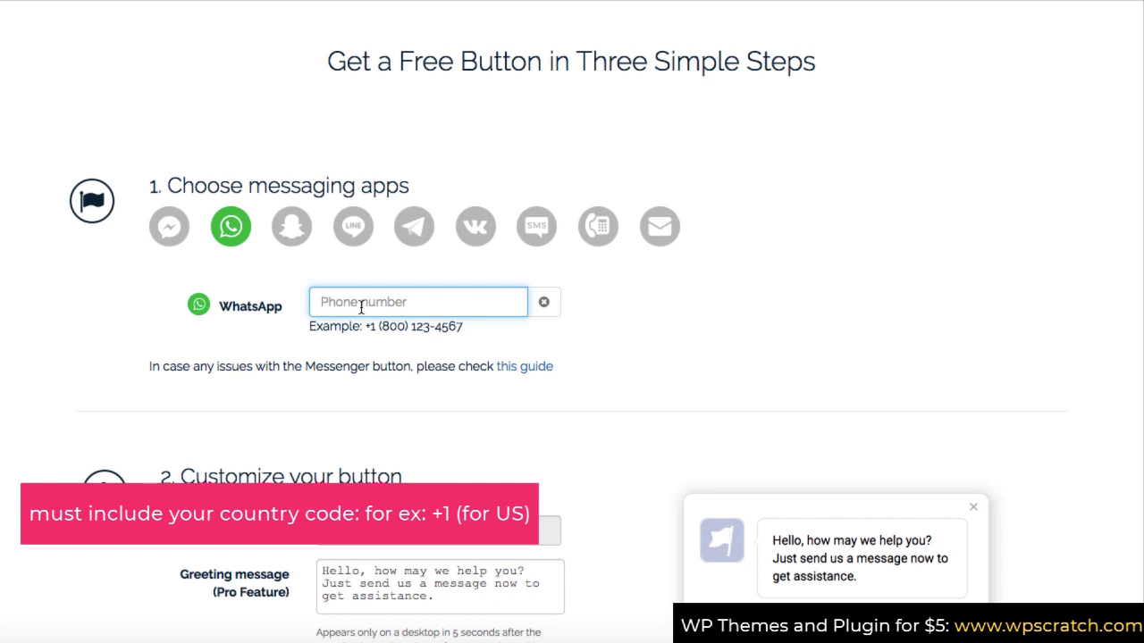
type("+91")
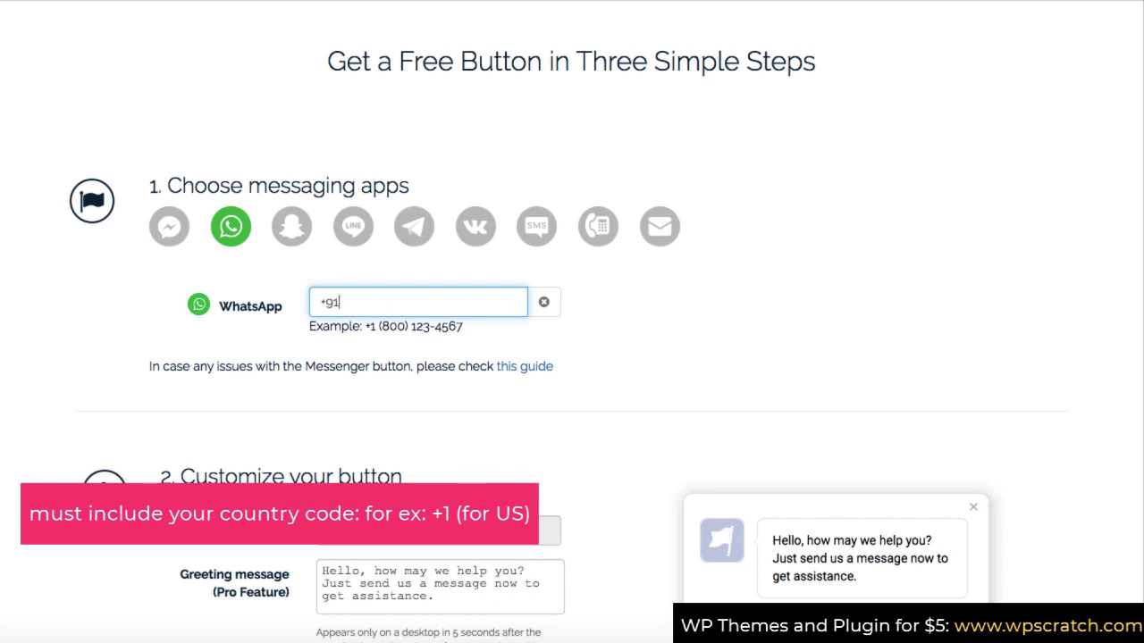
scroll("down", 3)
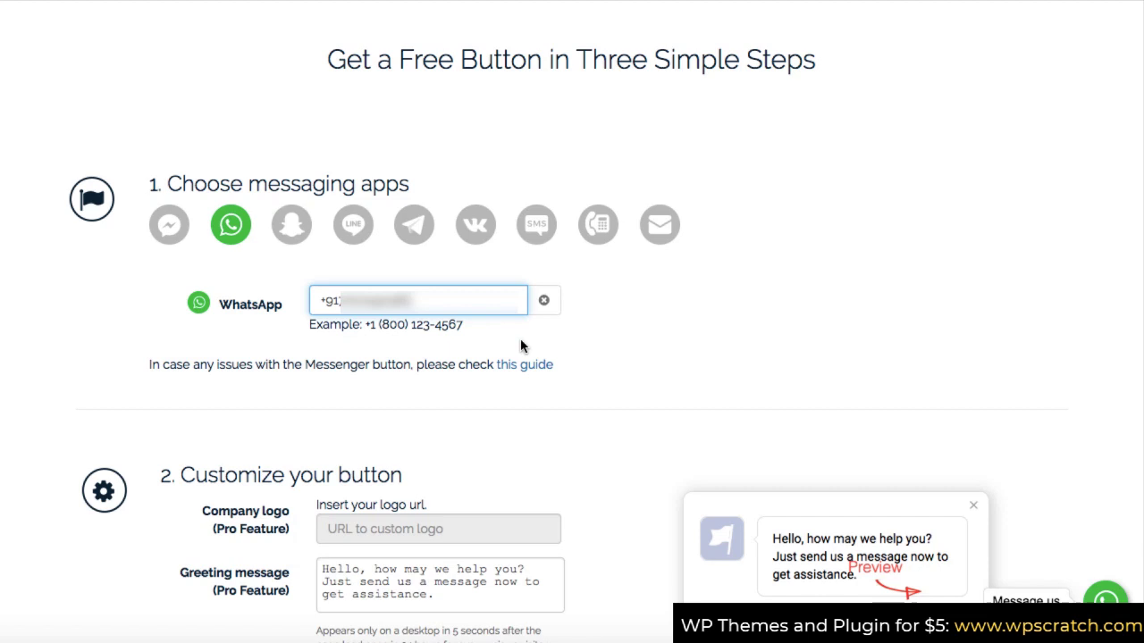
Position the button on the left and set the call to action to 'WhatsApp us'.
scroll("down", 3)
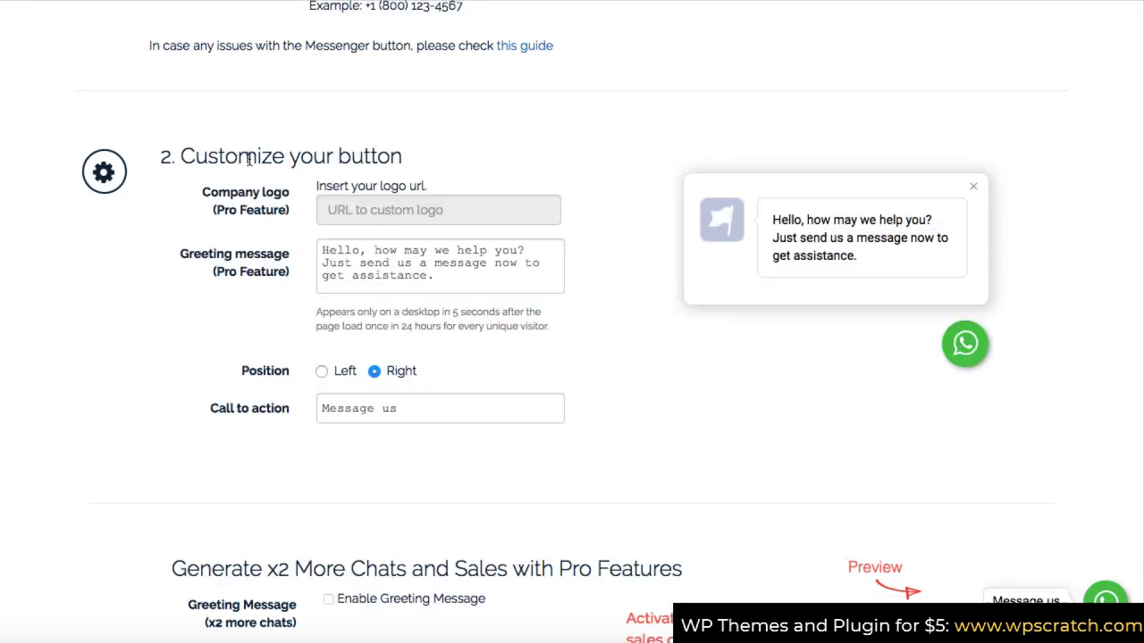
mouse_move(280, 266)
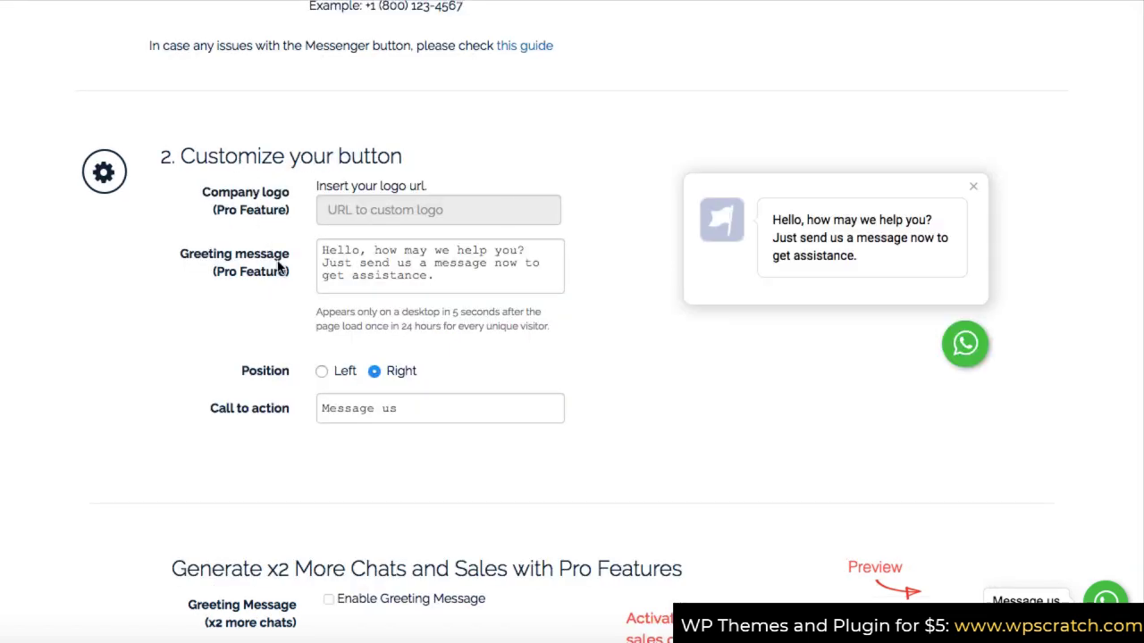
mouse_move(304, 274)
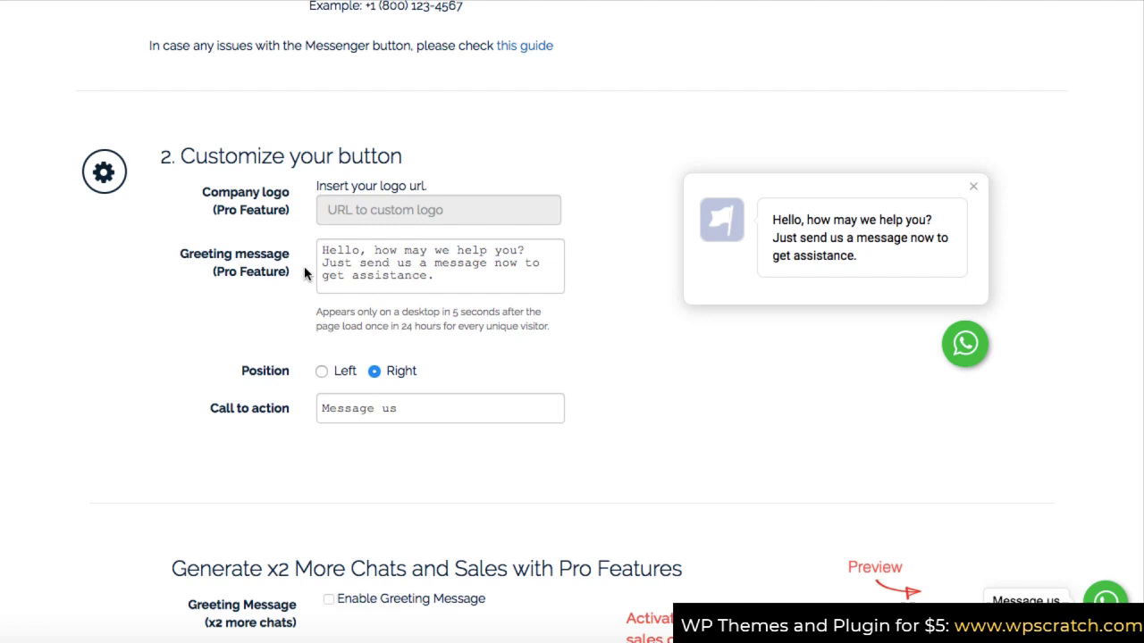
scroll("down", 3)
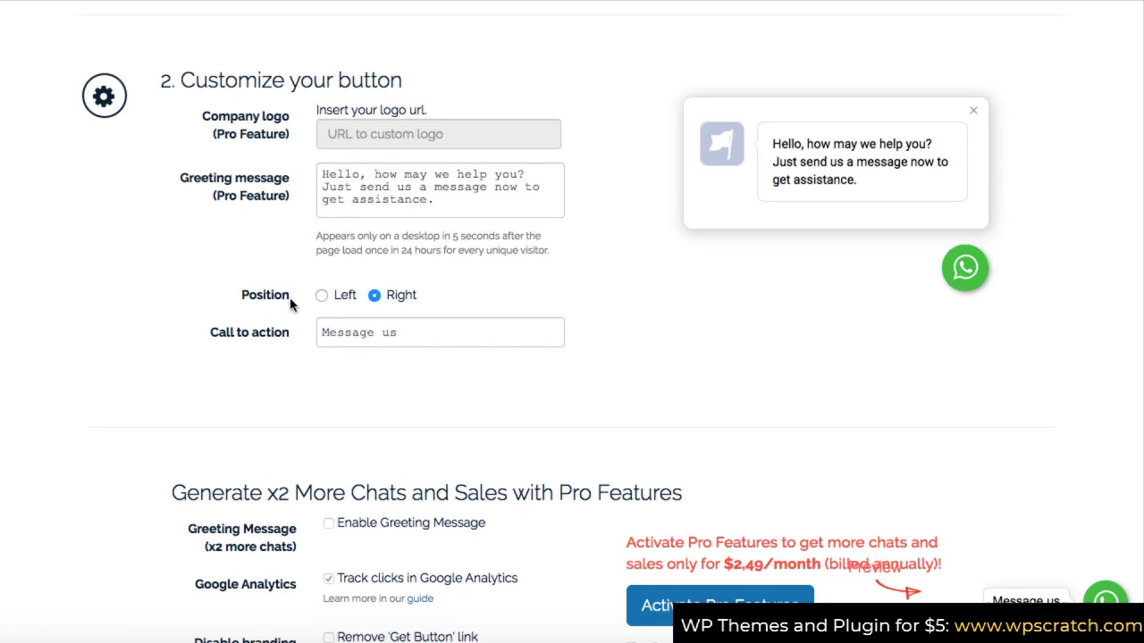
mouse_move(374, 295)
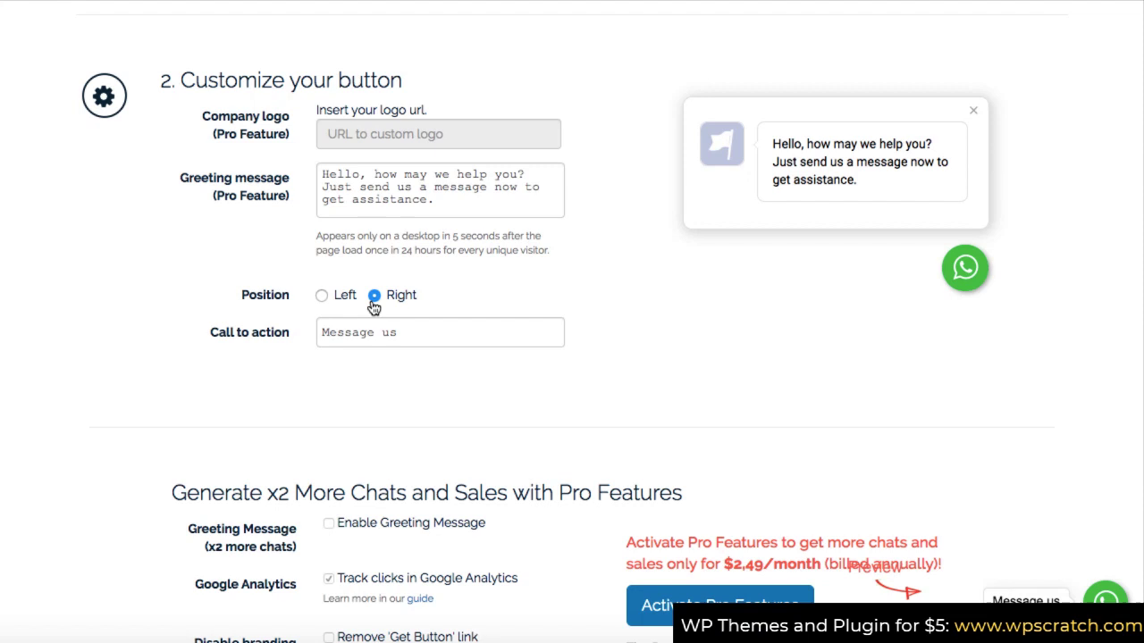
mouse_move(322, 300)
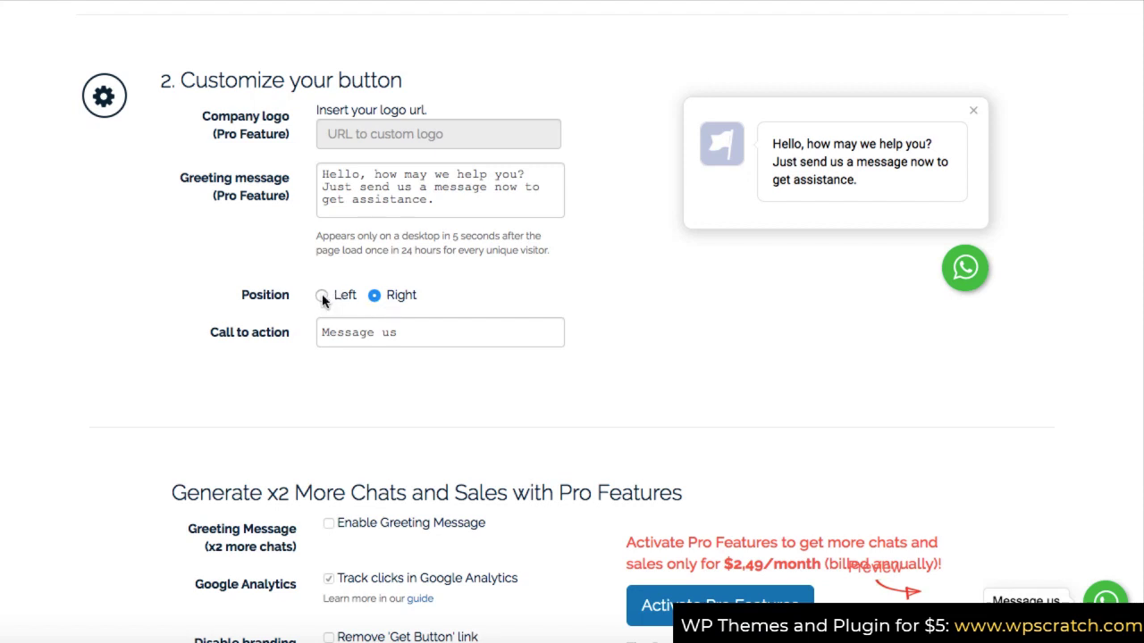
left_click(322, 295)
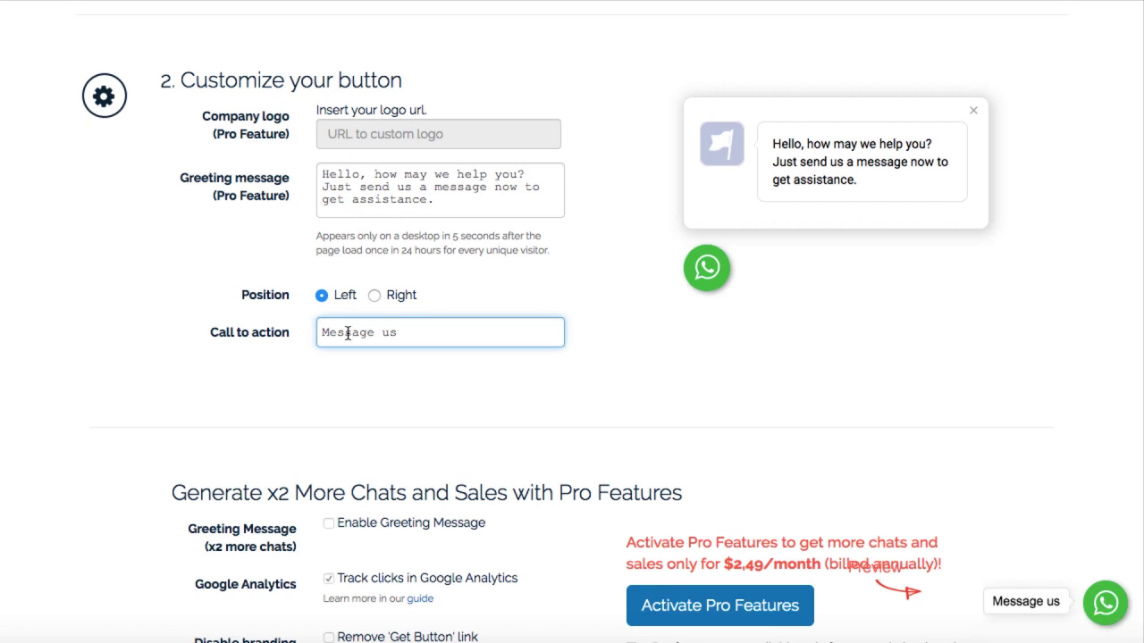
mouse_move(1019, 621)
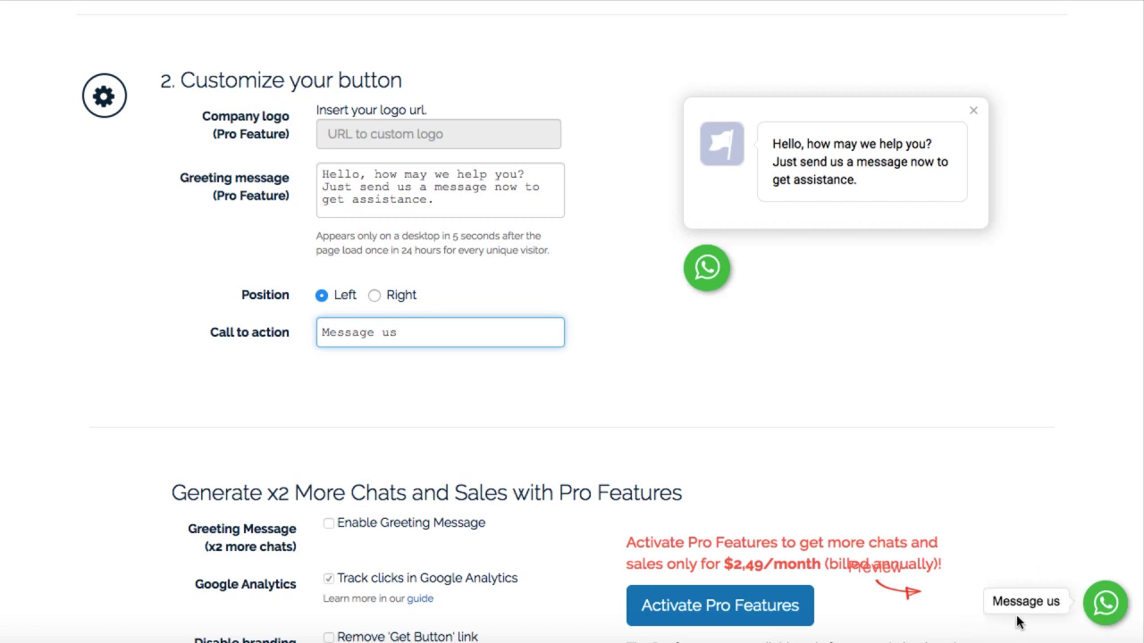
mouse_move(446, 325)
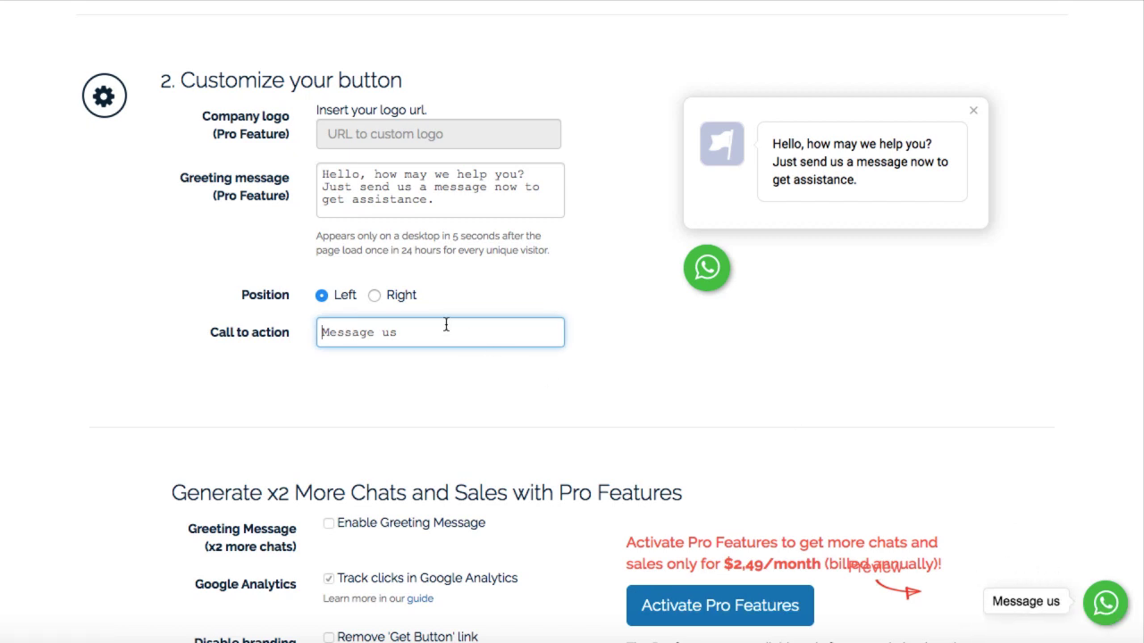
type("WhatsApp us")
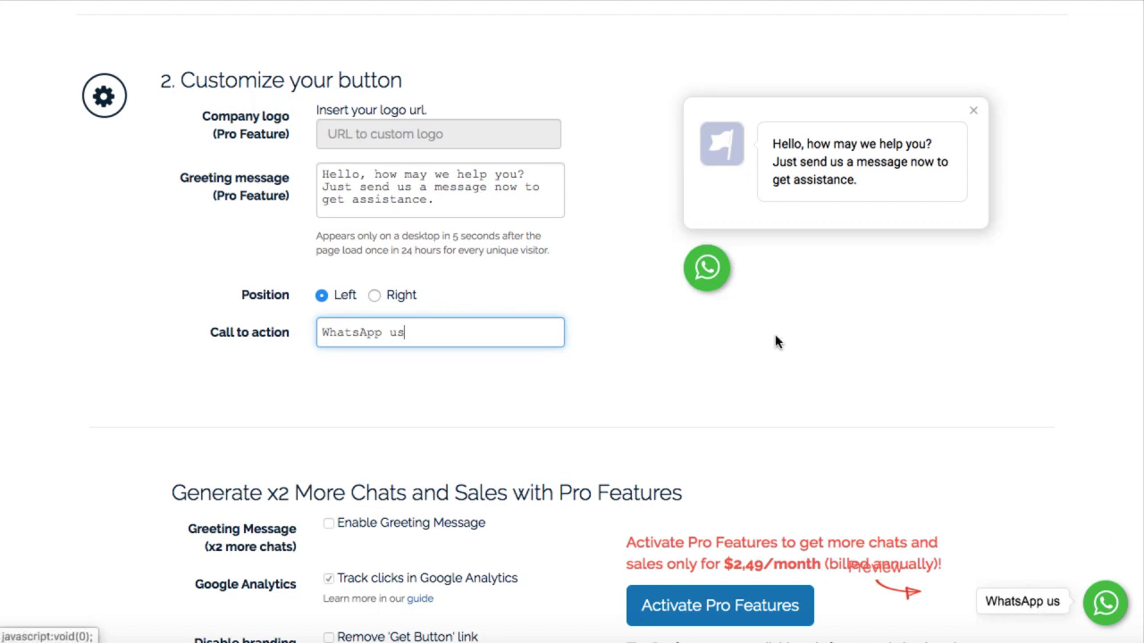
Enter the email address in step 3 to receive the button code.
scroll("down", 3)
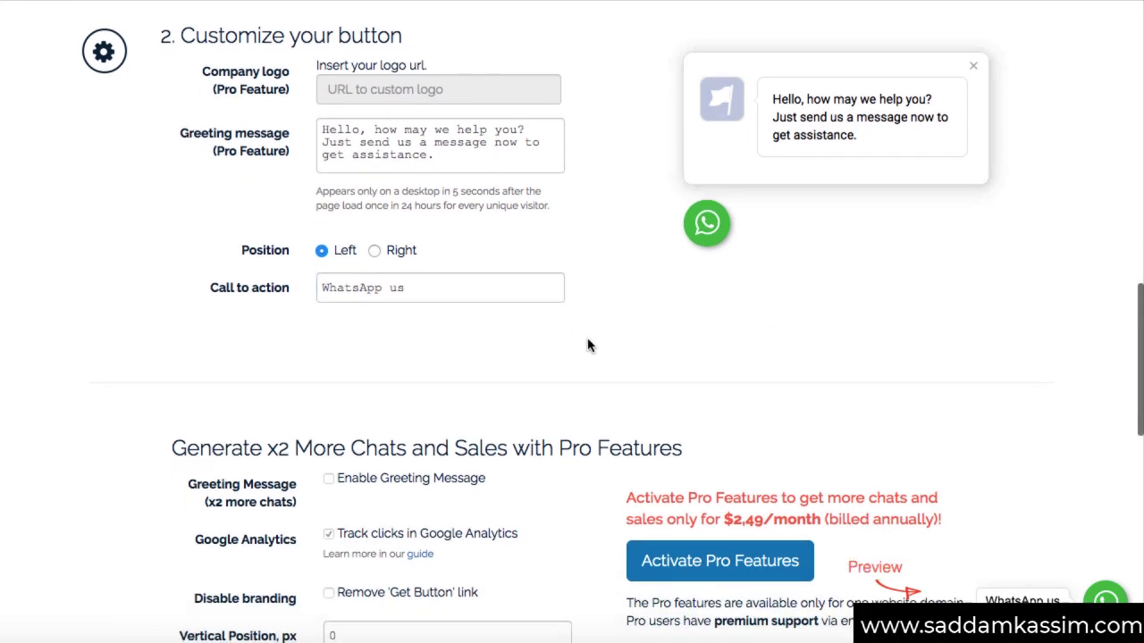
scroll("down", 3)
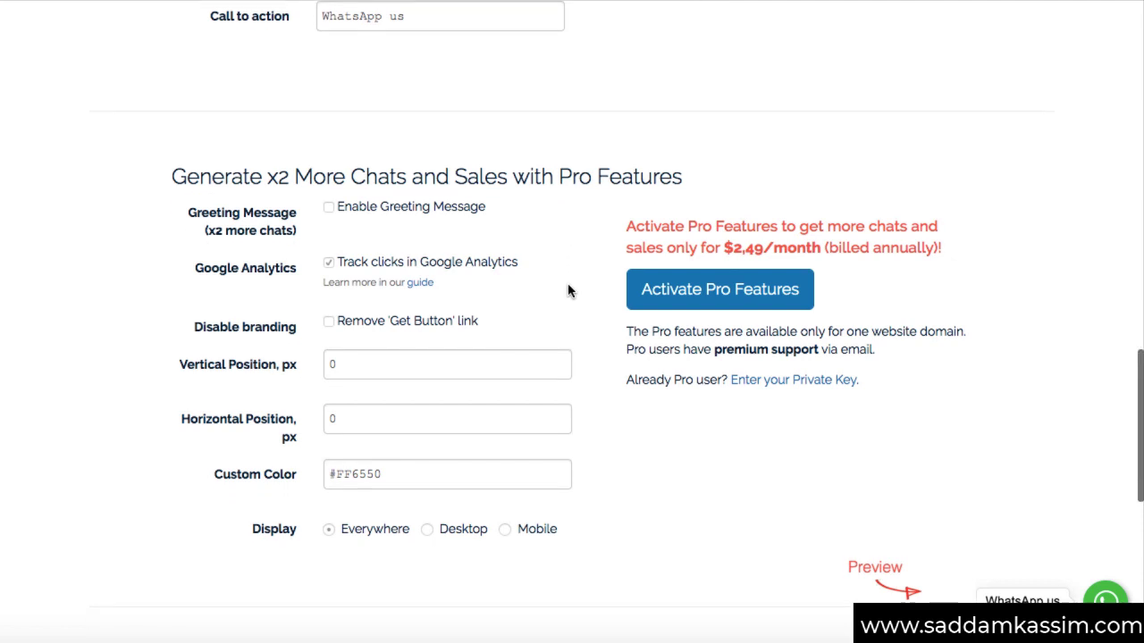
scroll("down", 3)
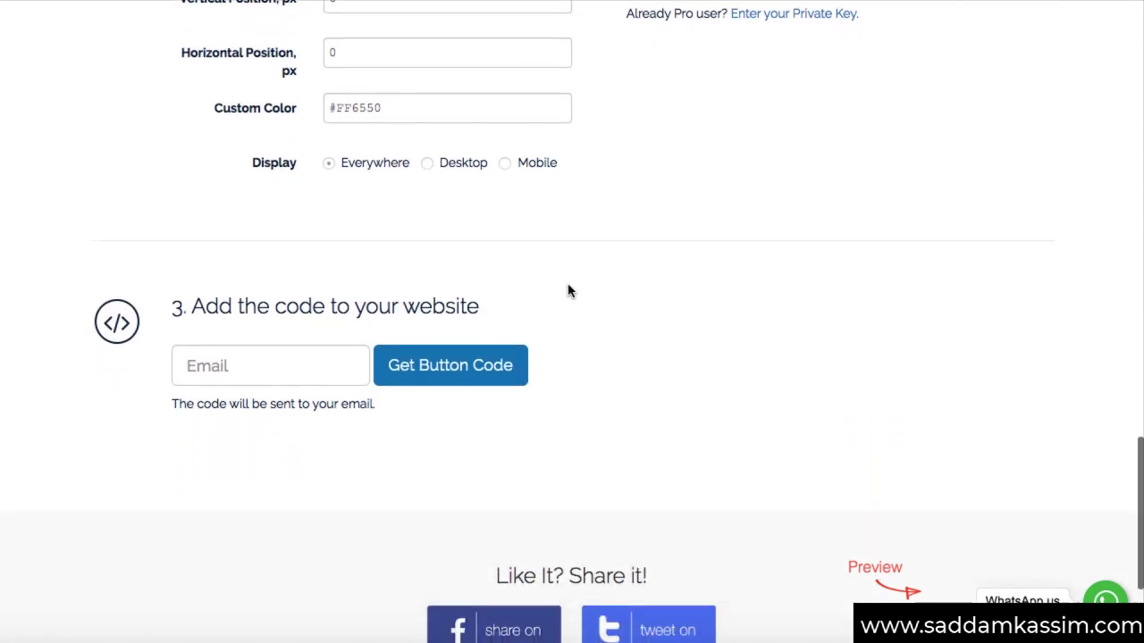
scroll("down", 3)
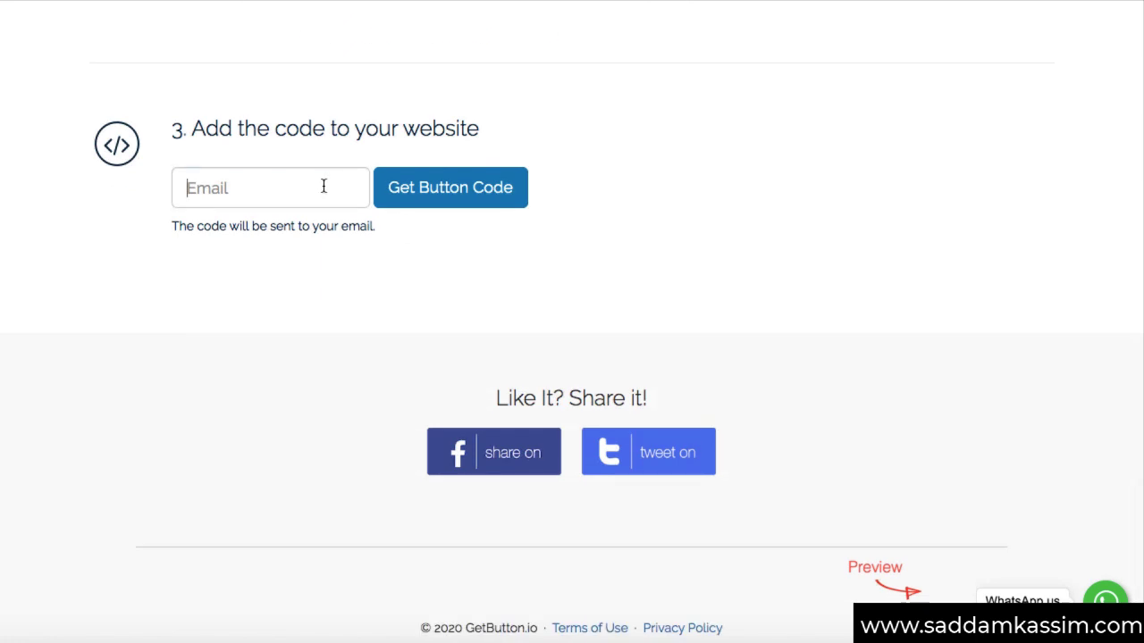
left_click(269, 188)
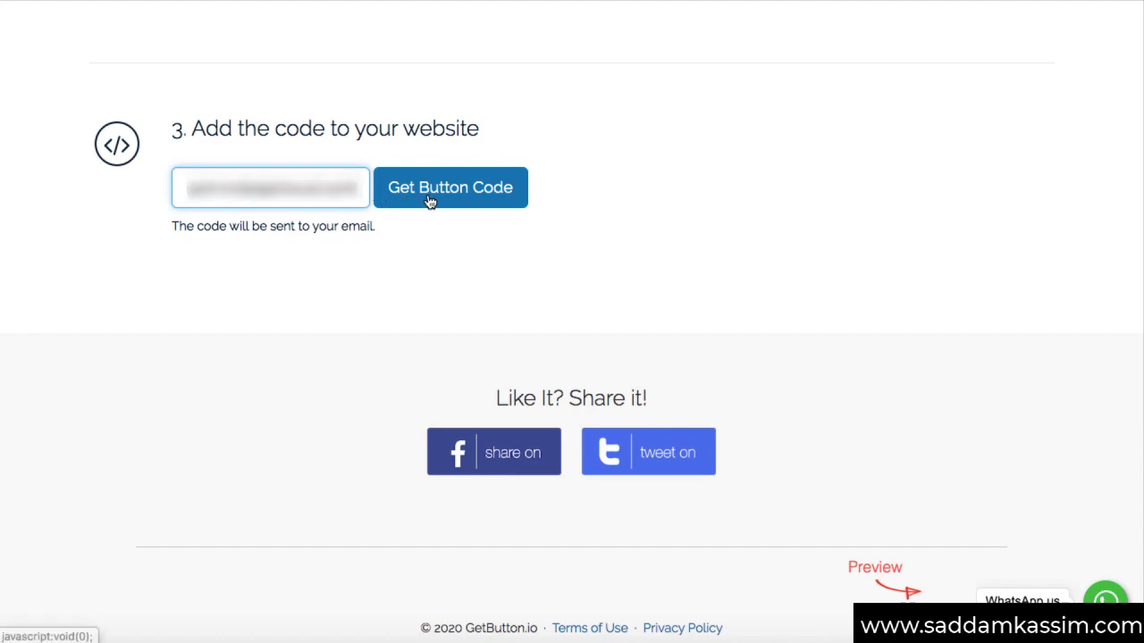
Generate and copy the WhatsApp widget code, then switch to the WebSoft site.
left_click(450, 187)
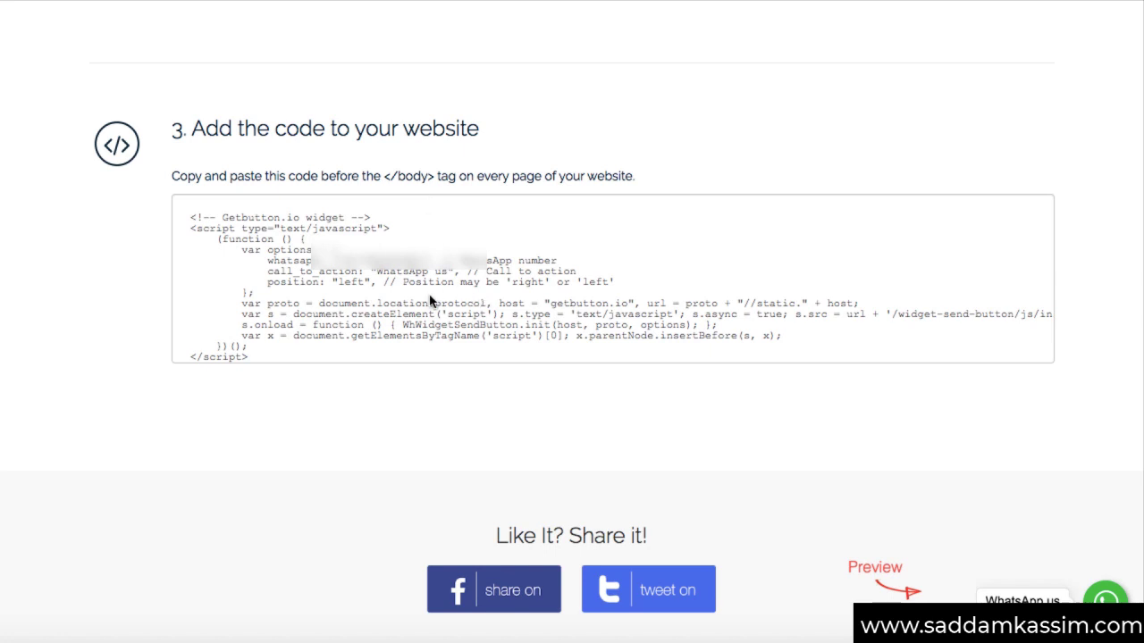
mouse_move(262, 362)
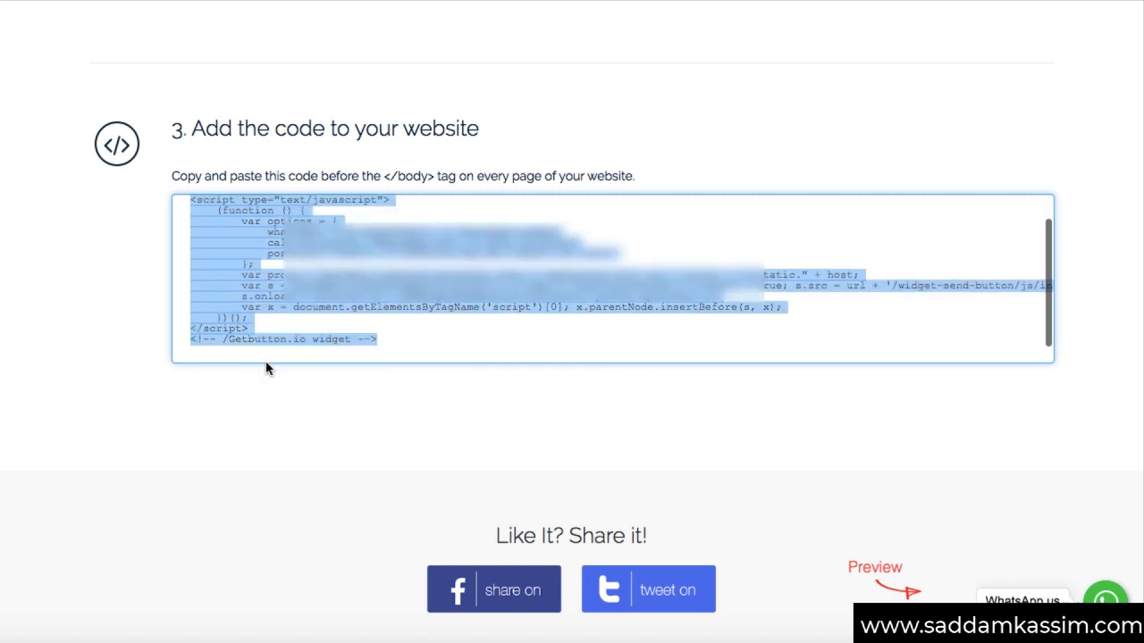
scroll("up", 3)
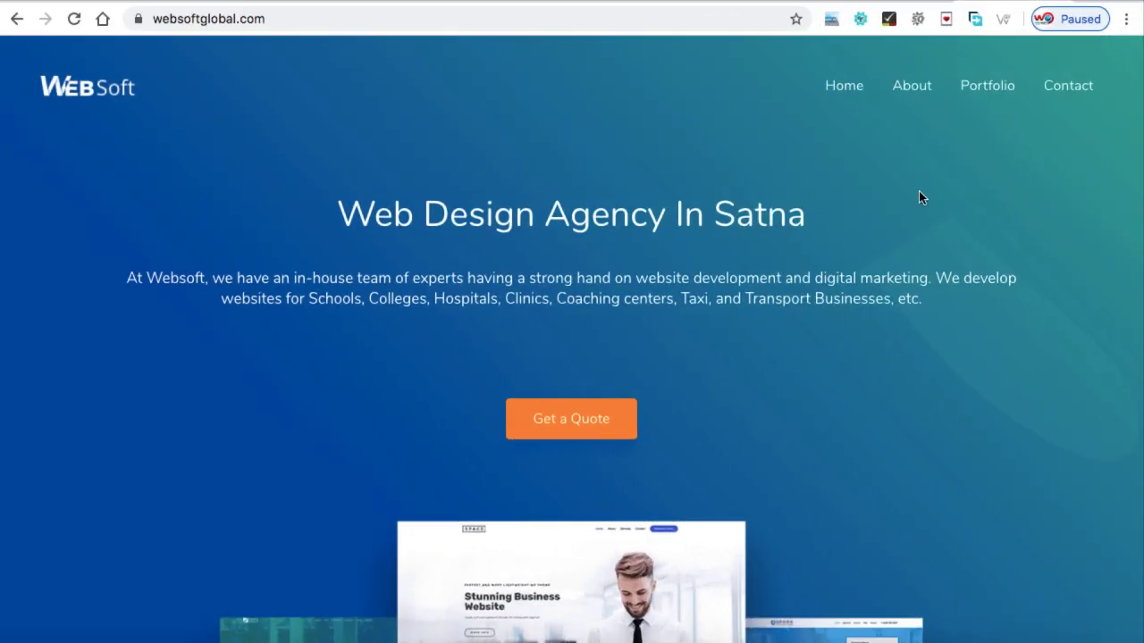
Search 'custom css' in Add New Plugins, then install and activate Simple Custom CSS and JS.
scroll("down", 3)
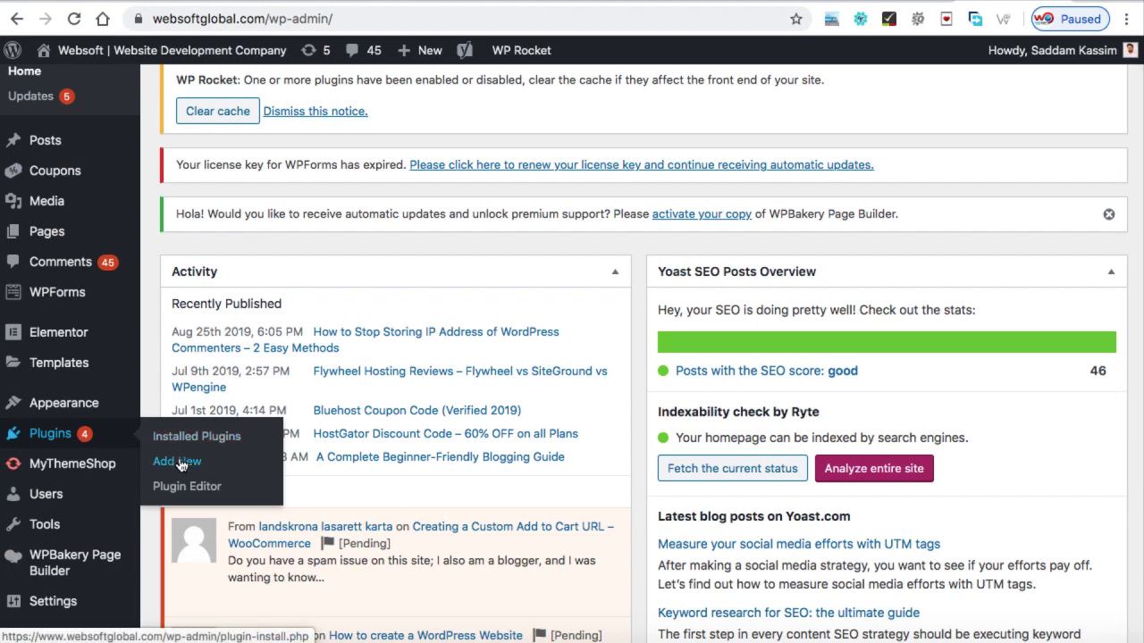
left_click(177, 461)
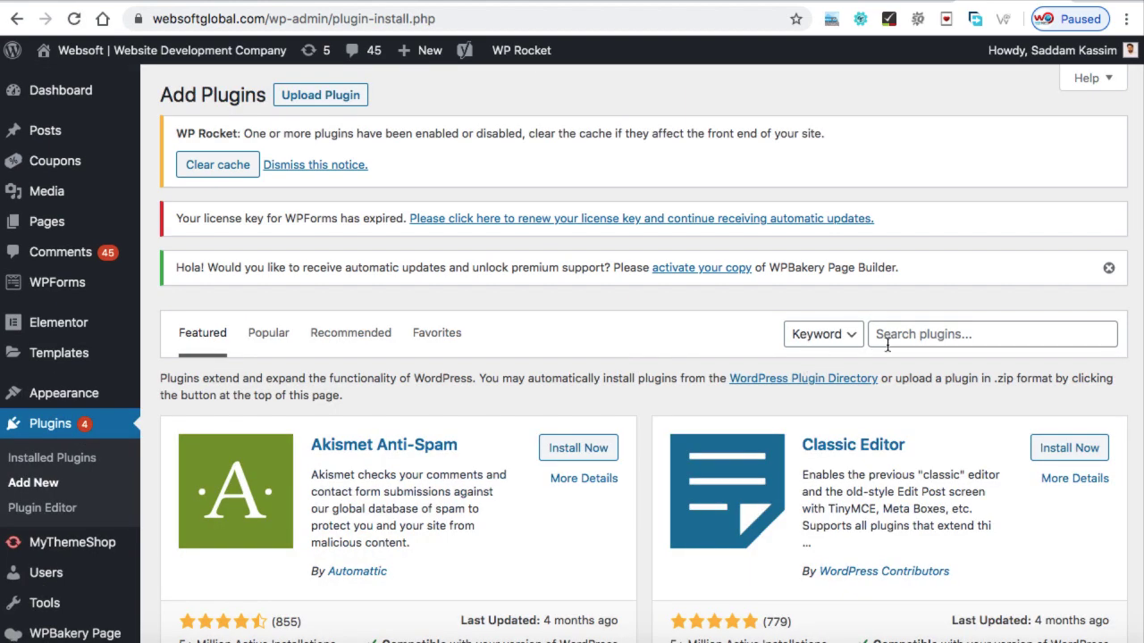
type("custom css and js")
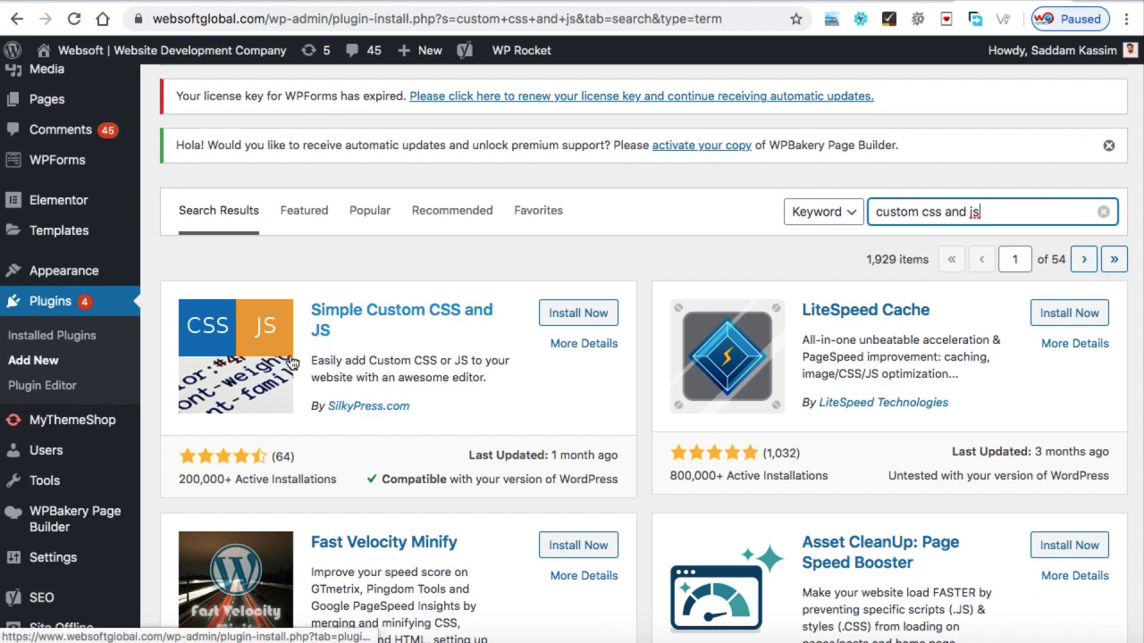
left_click(578, 313)
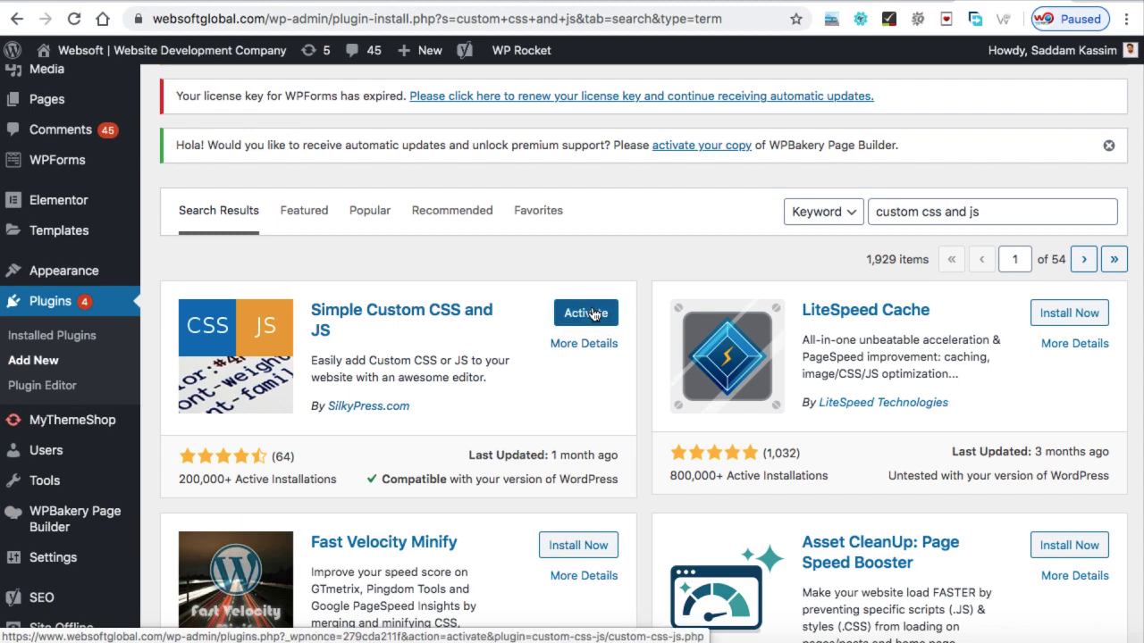
left_click(585, 313)
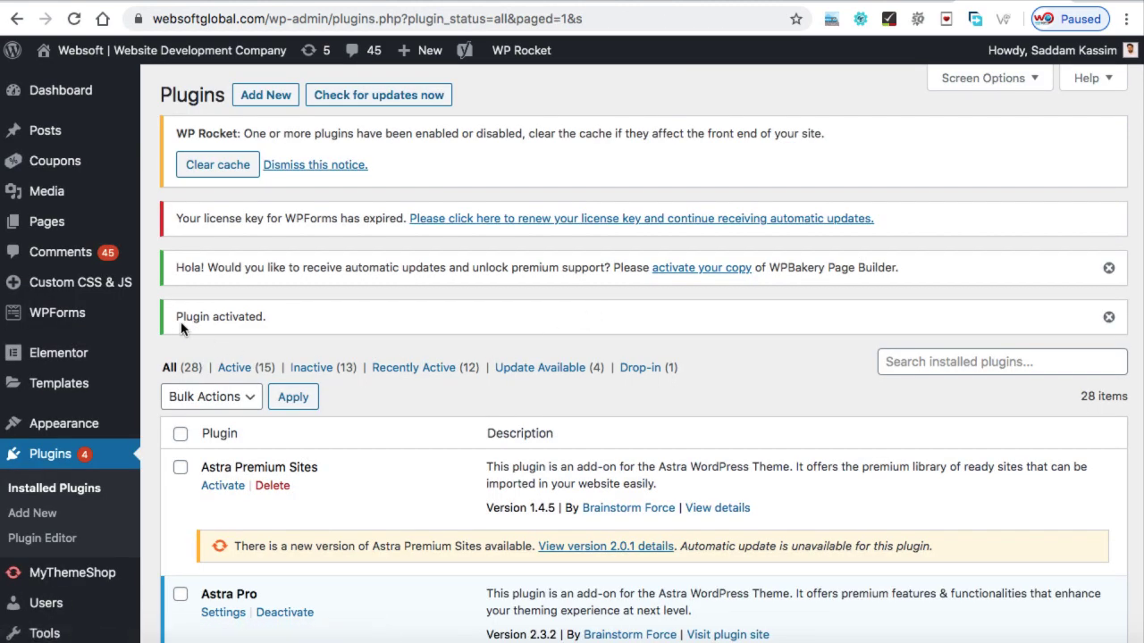
mouse_move(80, 283)
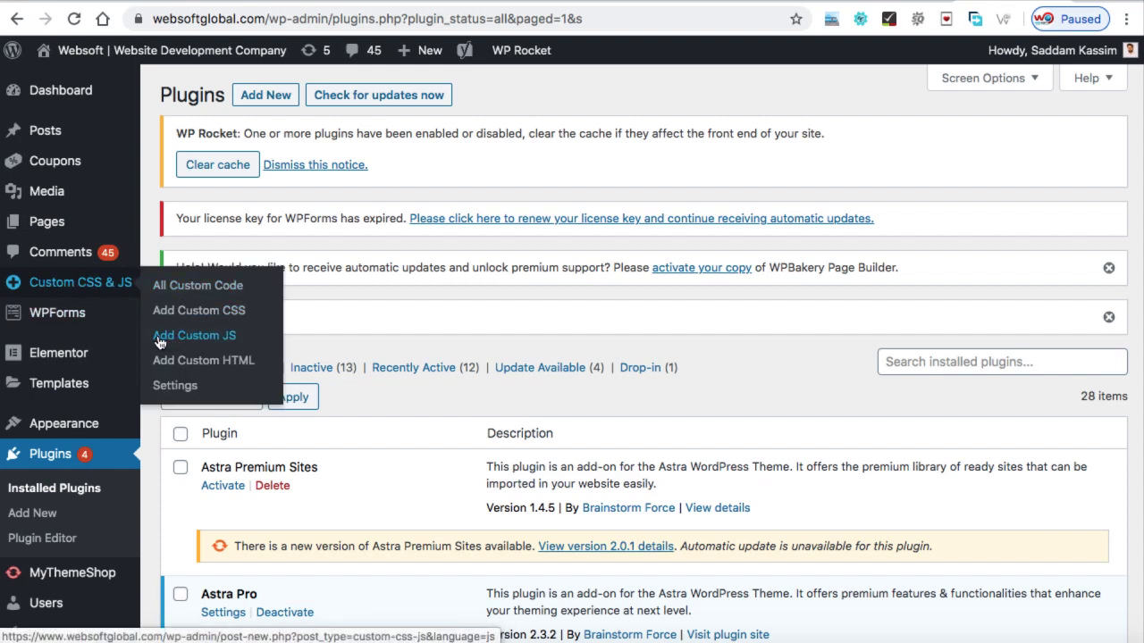
Choose Add Custom JS from the Custom CSS & JS menu.
left_click(194, 335)
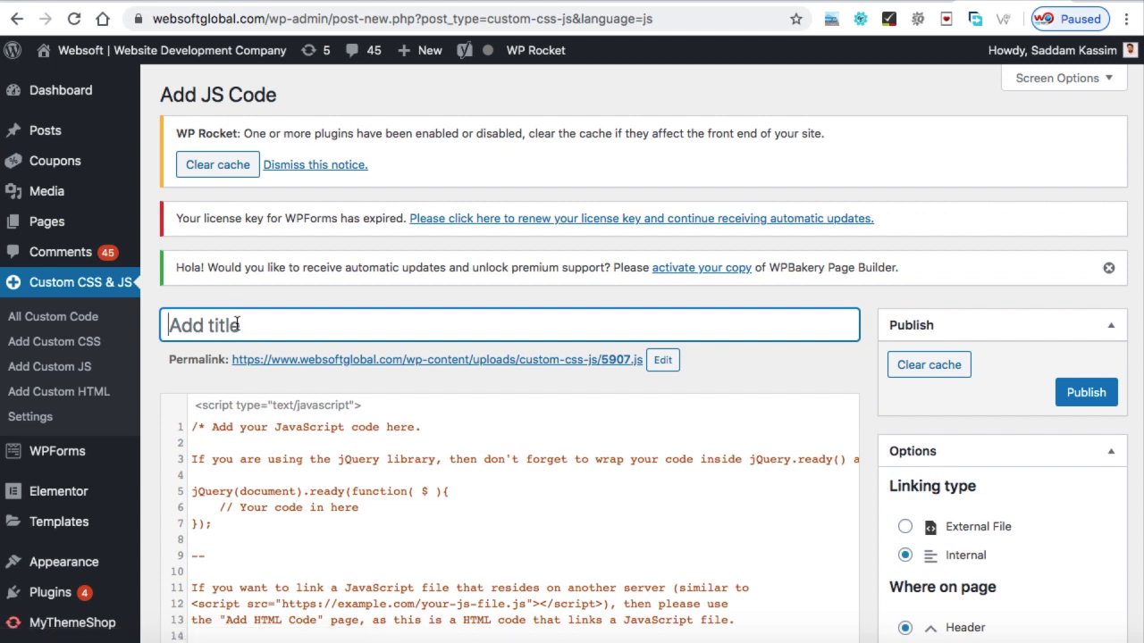
Title the entry 'Whatsapp chat', paste the Getbutton.io widget code, and publish it.
type("Whatsapp chst")
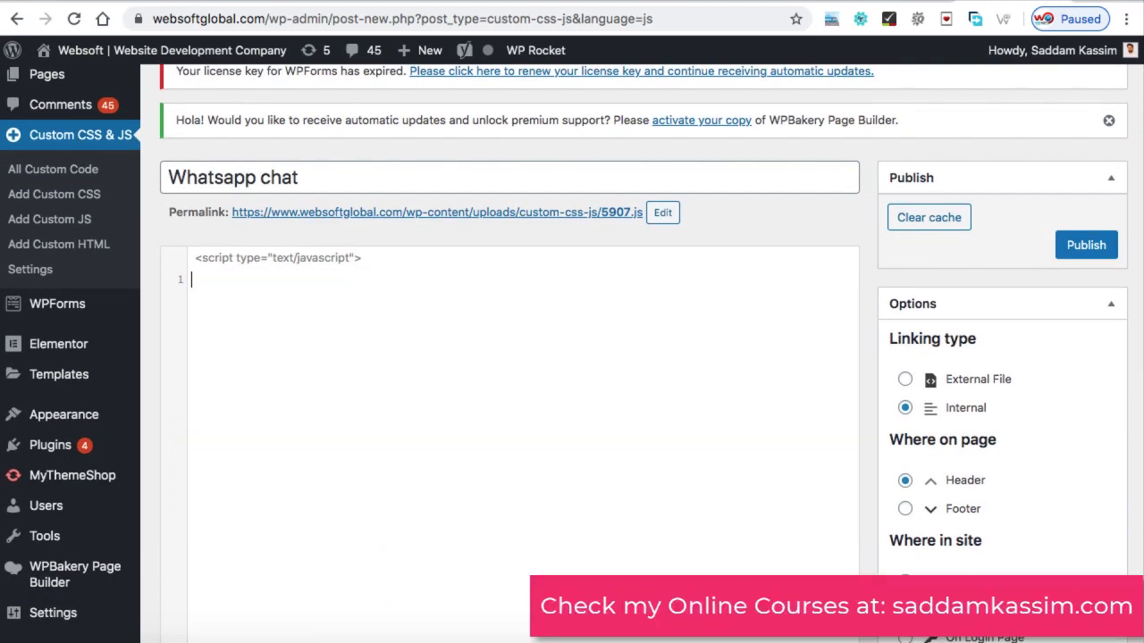
type("<!-- Getbutton.io widget -->")
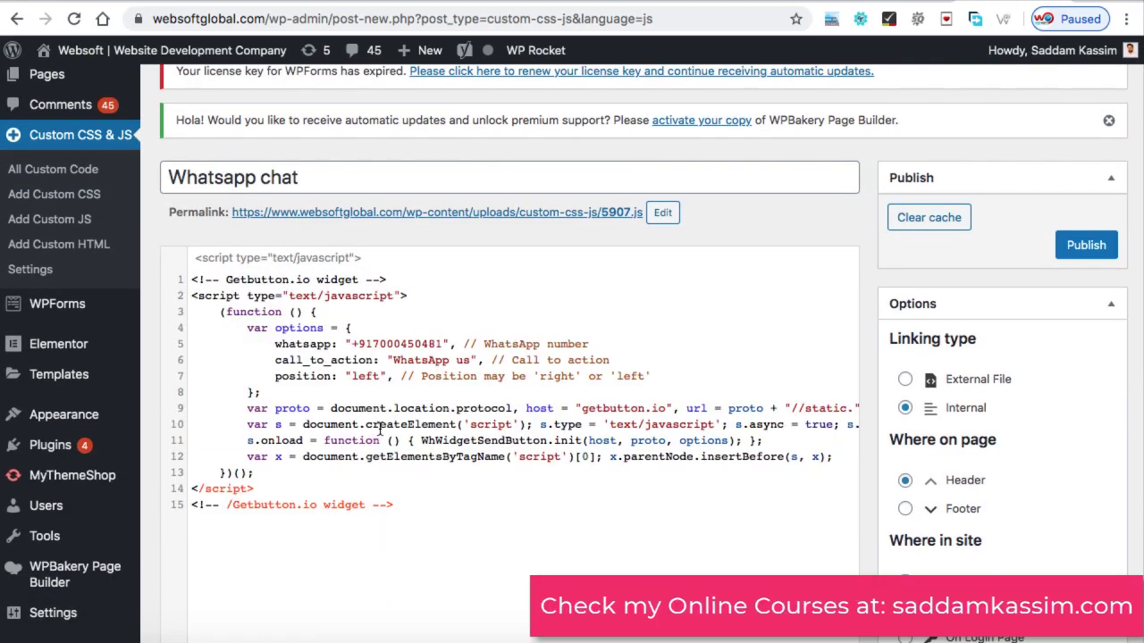
left_click(391, 504)
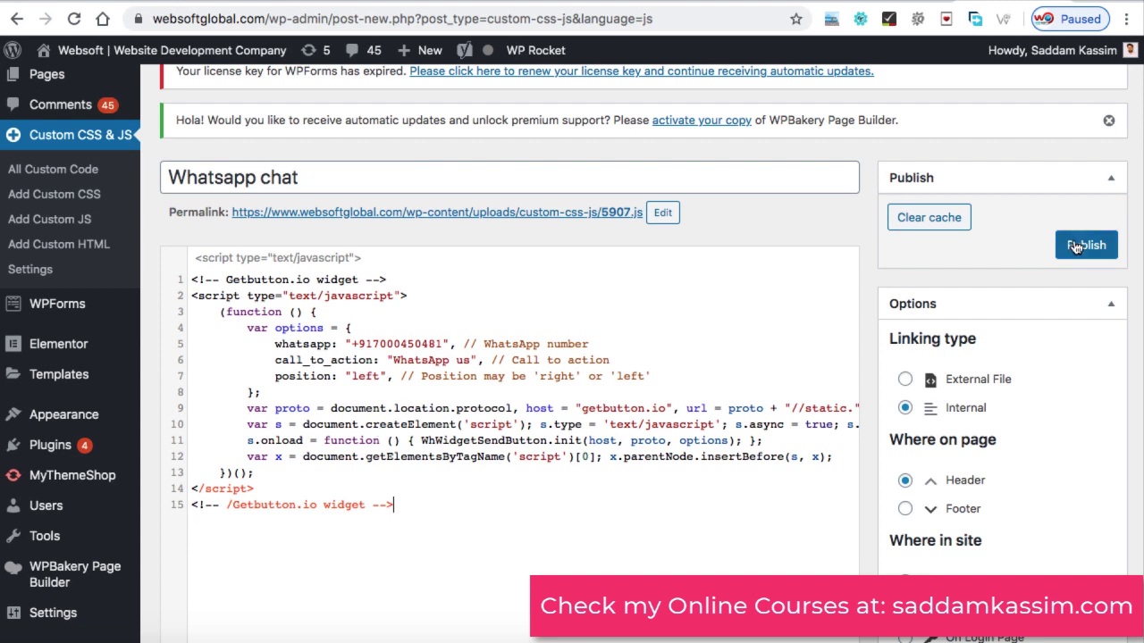
left_click(1086, 245)
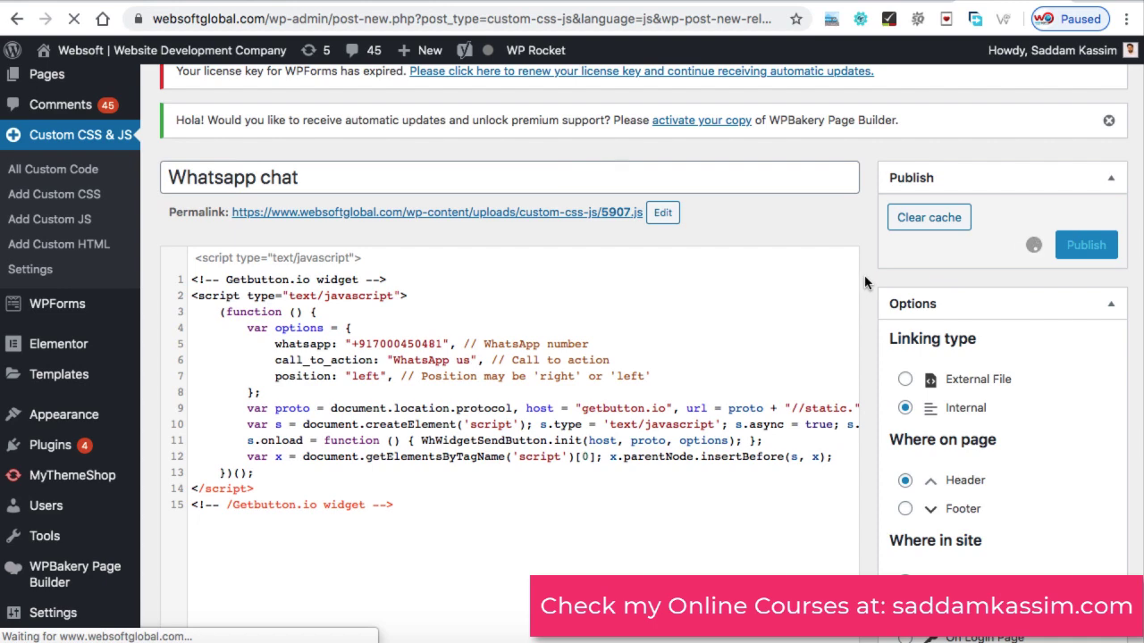
left_click(1086, 244)
type("webs")
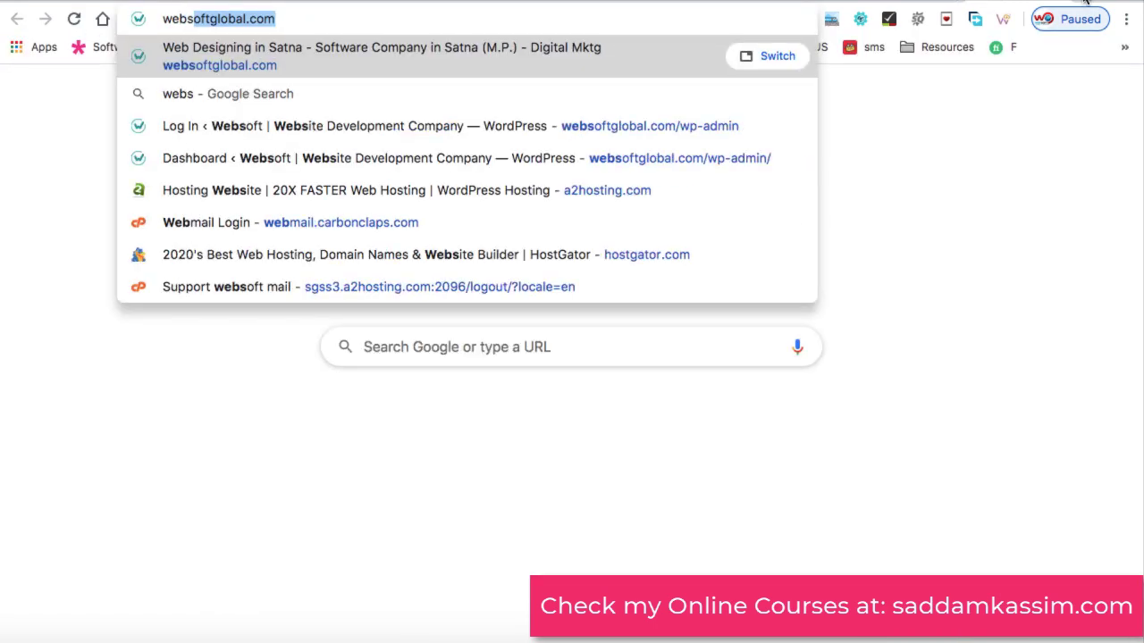
Load websoftglobal.com and test the bottom-left WhatsApp chat button.
key("Return")
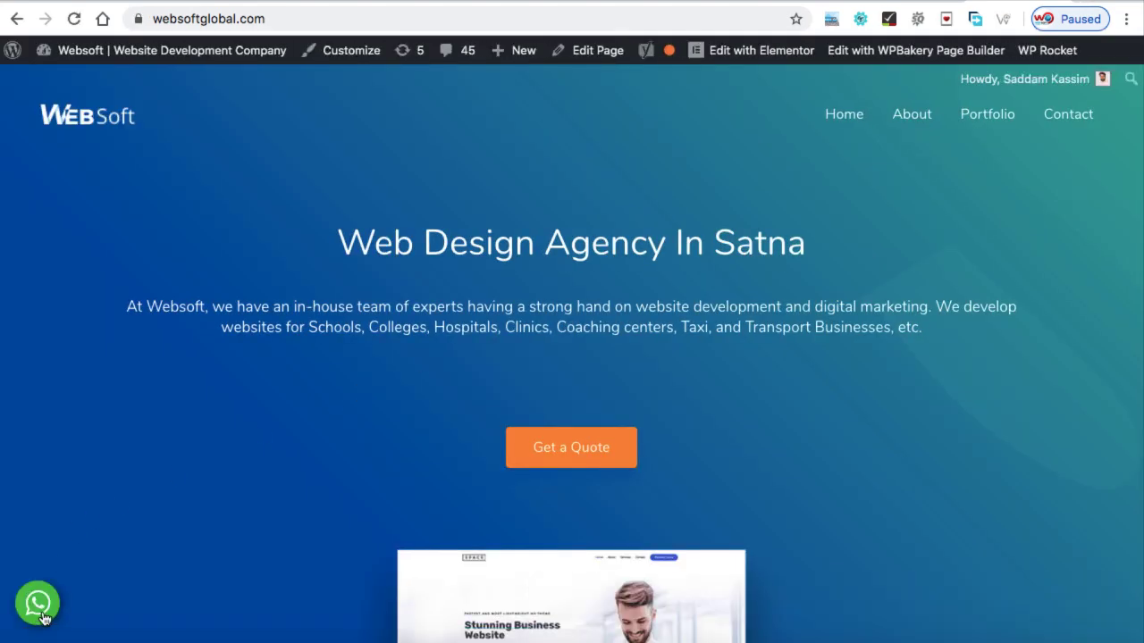
mouse_move(38, 603)
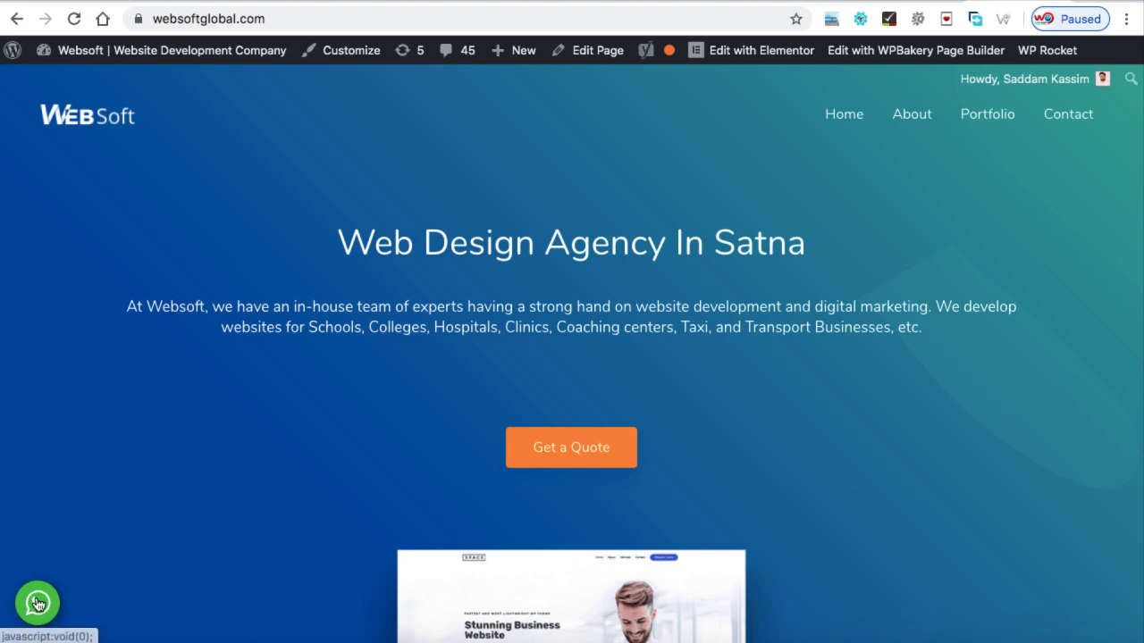
left_click(38, 602)
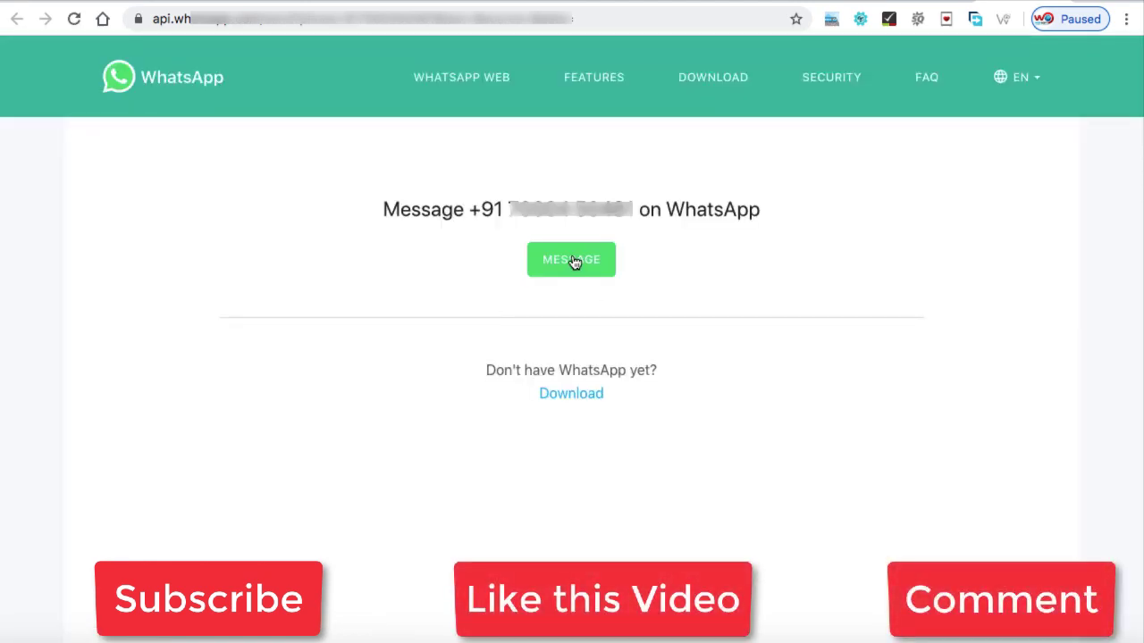
mouse_move(571, 259)
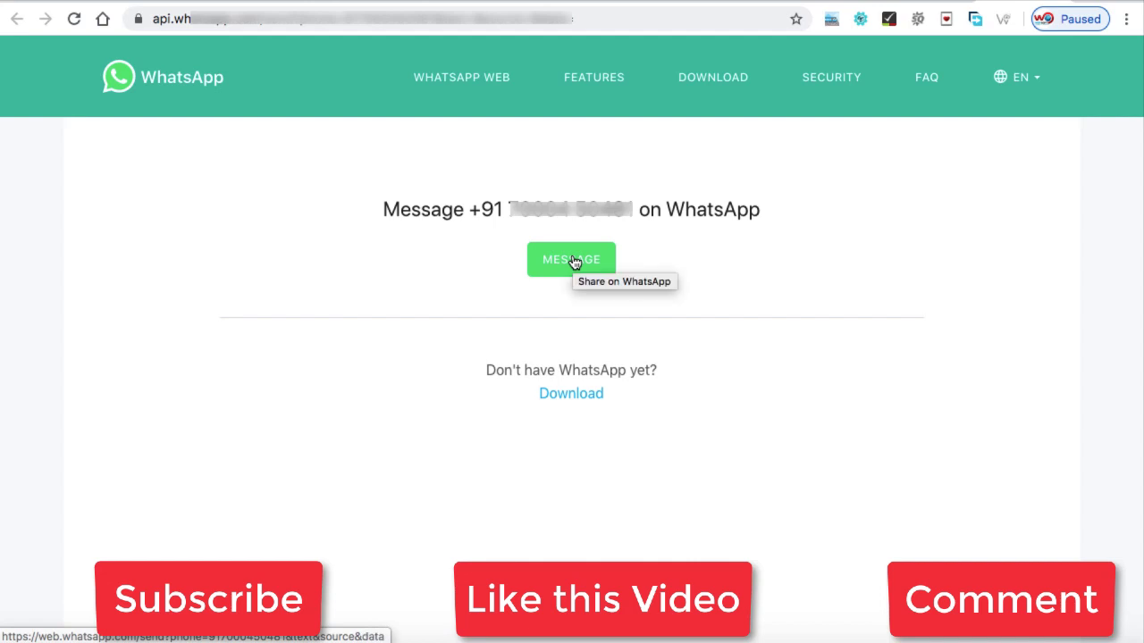
mouse_move(572, 260)
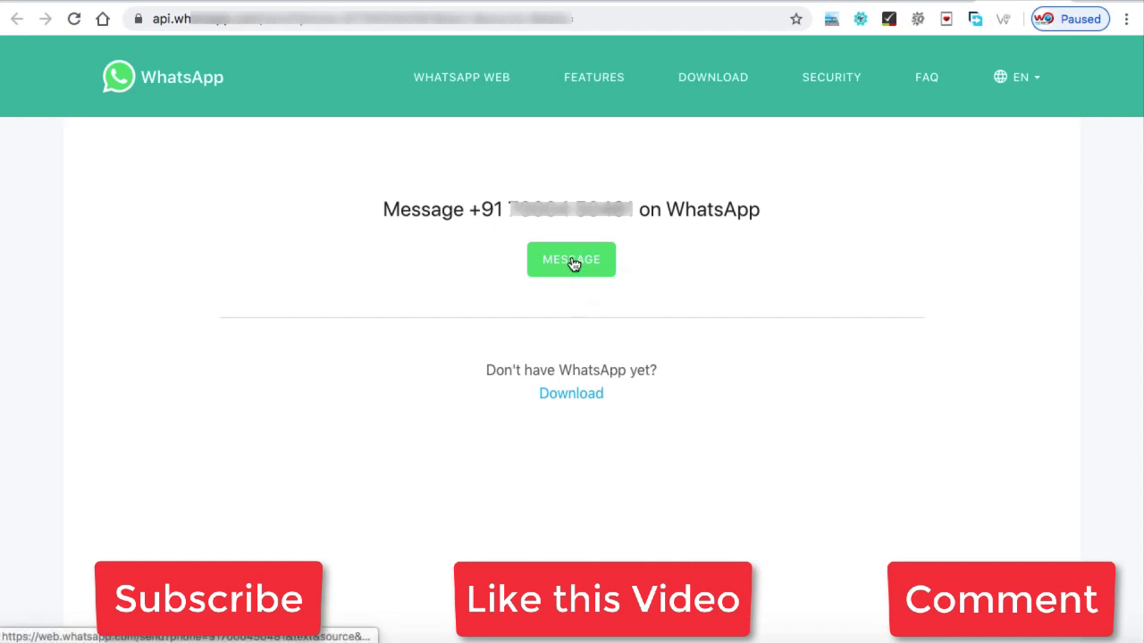
mouse_move(572, 260)
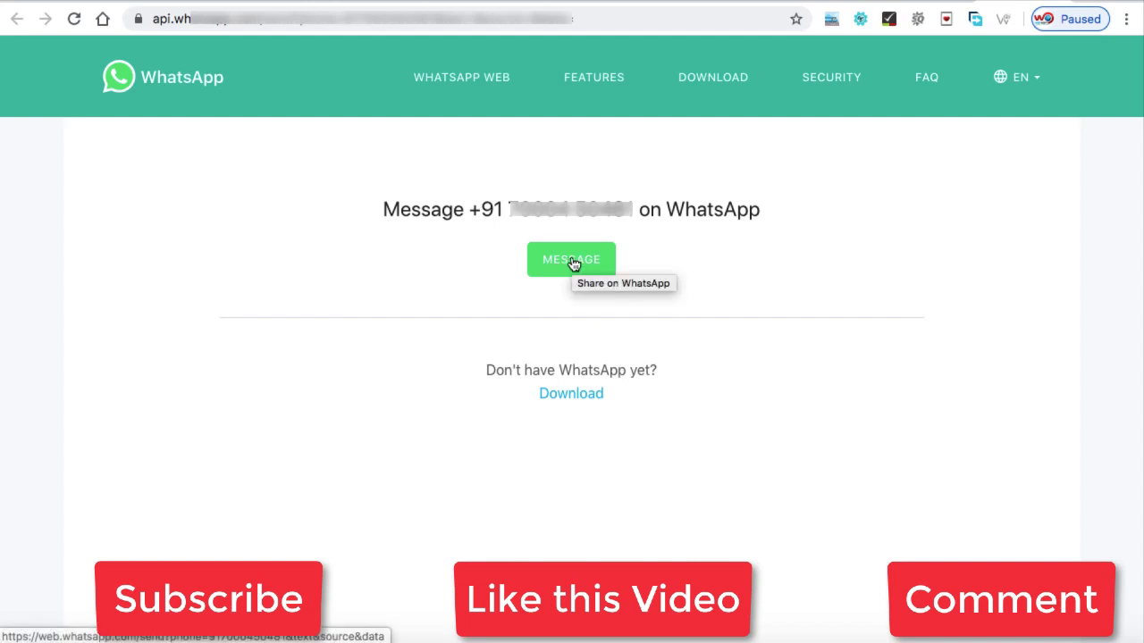